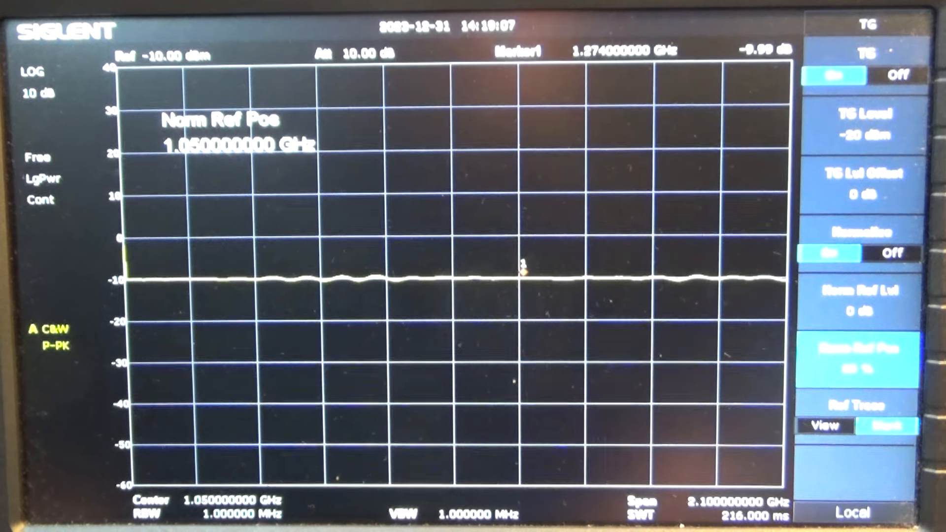
Toggle TG normalization Off then On so the trace re-flattens onto the 0 dB line
click(890, 254)
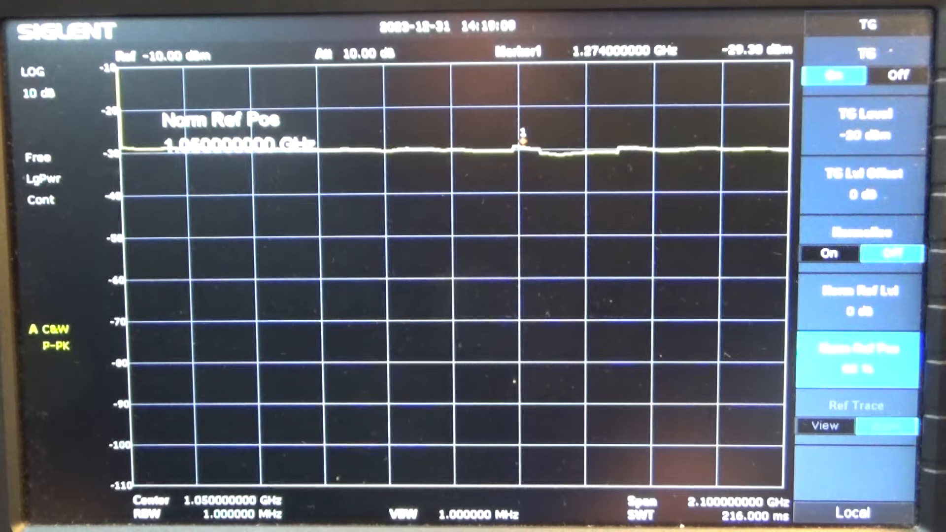
click(829, 254)
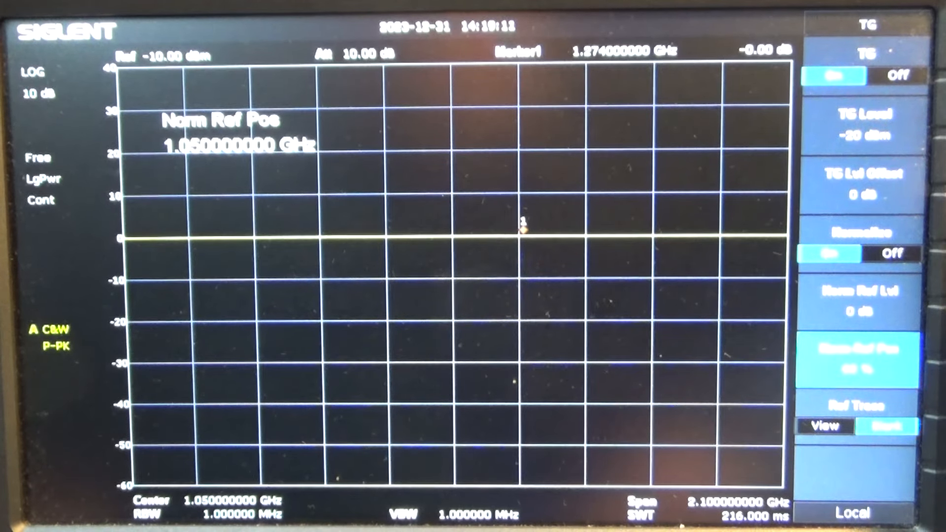